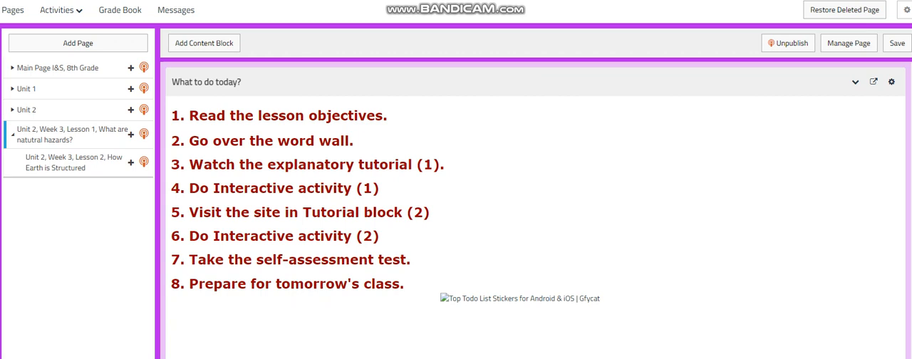
mouse_move(396, 330)
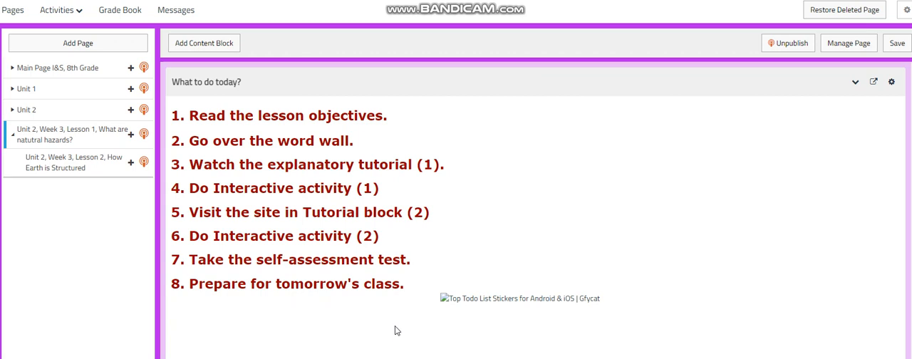
mouse_move(407, 322)
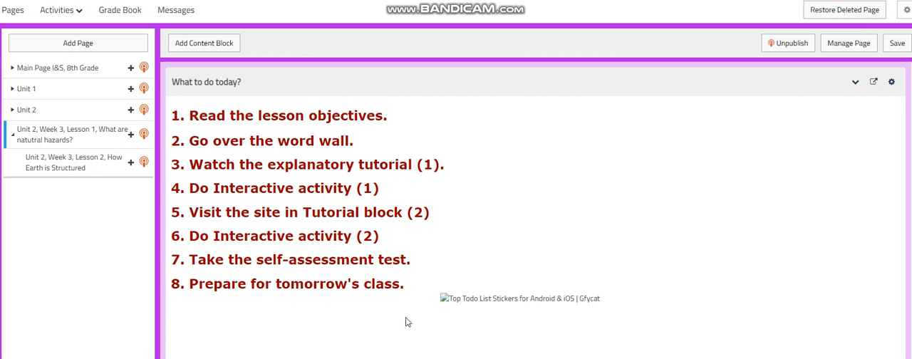
- Scroll past Lesson Objectives to the Word Wall block (earthquake, tsunami, hurricane, volcano, wildfires, hazards)
scroll("down", 3)
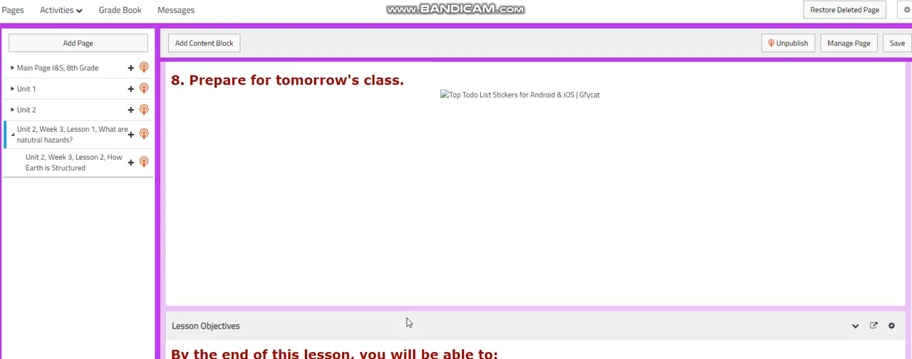
scroll("down", 3)
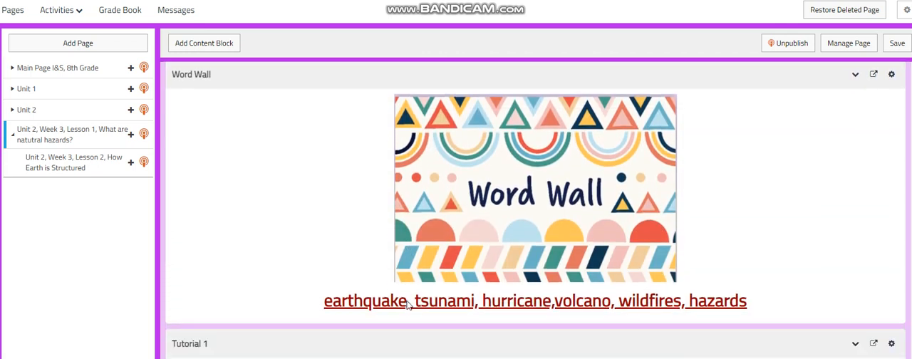
mouse_move(307, 254)
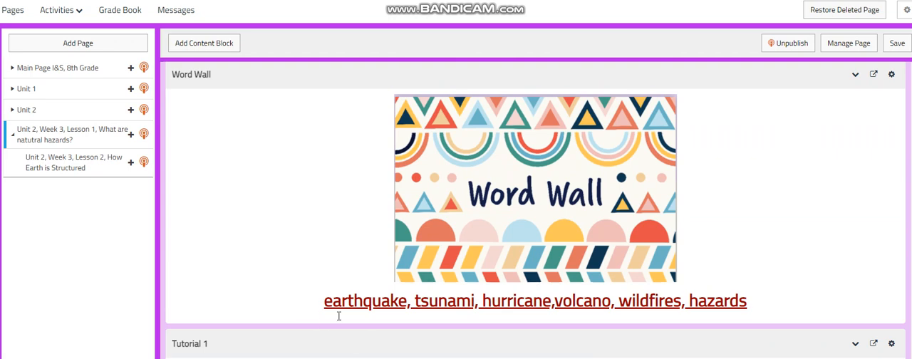
mouse_move(496, 320)
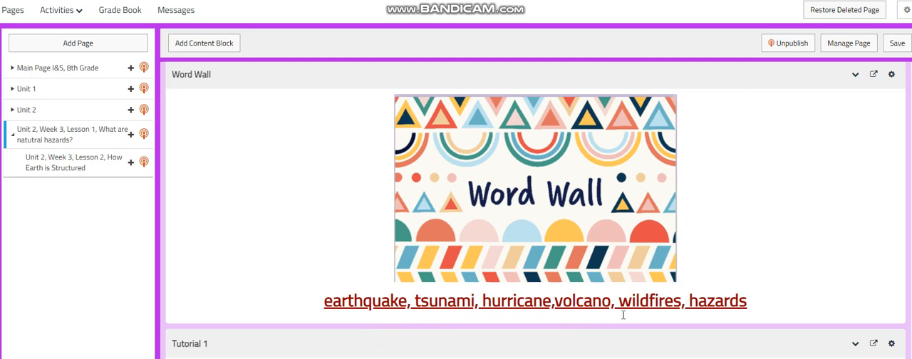
mouse_move(487, 273)
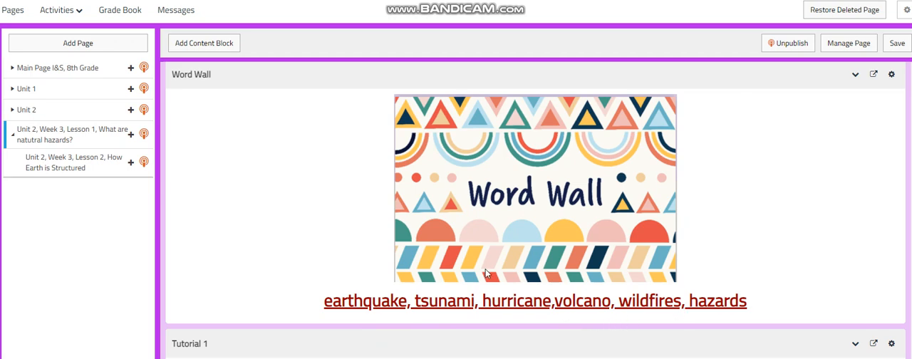
- Scroll past the natural disasters video and tornado activity picture to the Tutorial #2 Earth 101 video
scroll("down", 3)
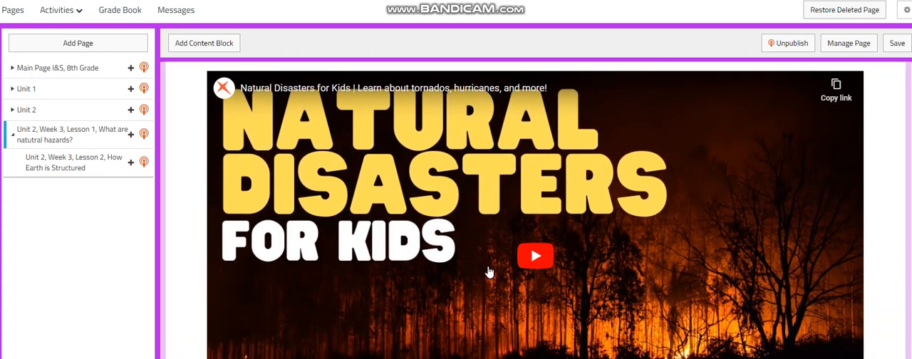
scroll("down", 3)
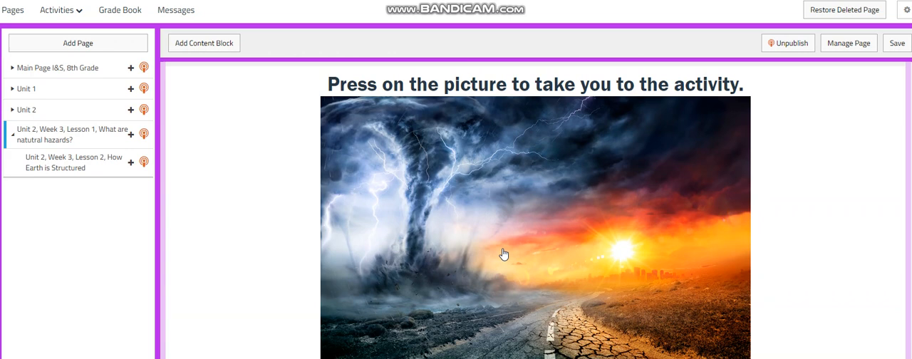
scroll("down", 3)
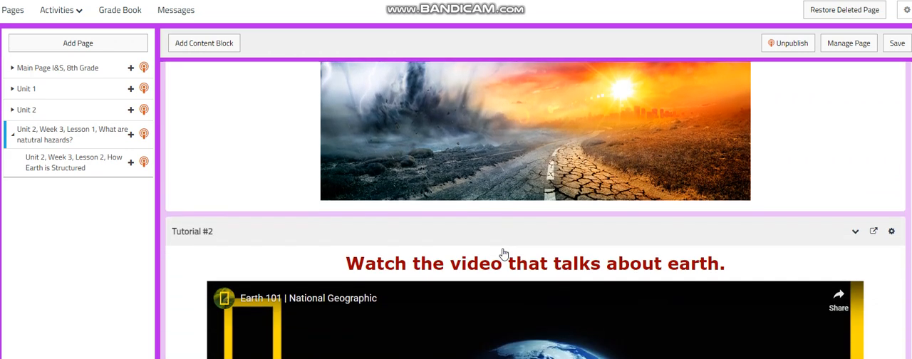
scroll("down", 3)
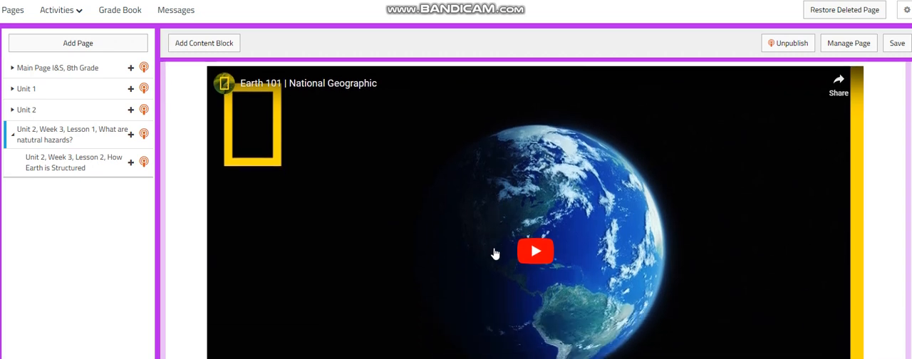
- Scroll to Interactive Activity #2 until Group 4: Hurricane of the Colour–Symbol–Image task is visible
scroll("down", 3)
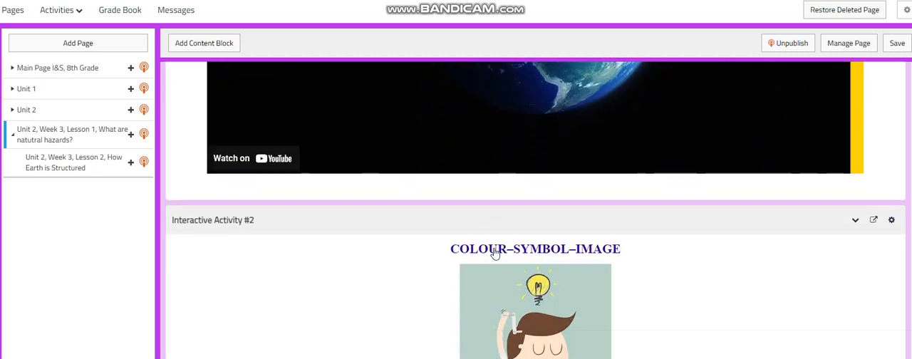
scroll("down", 3)
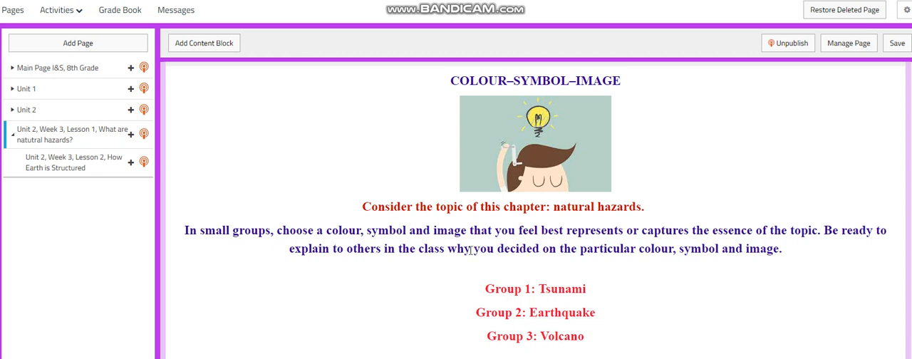
mouse_move(459, 263)
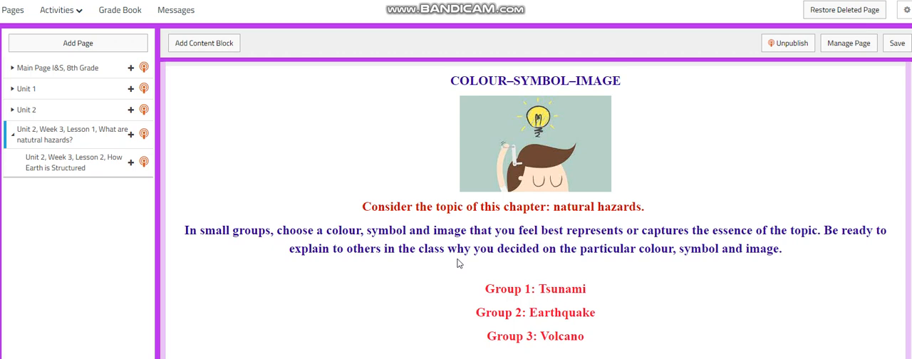
mouse_move(462, 276)
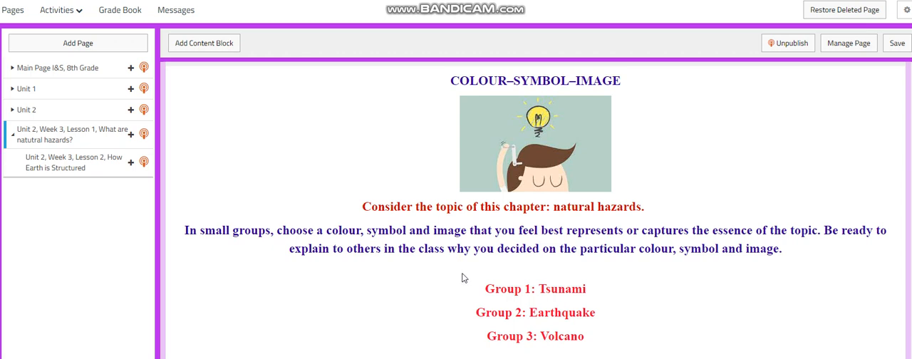
scroll("down", 3)
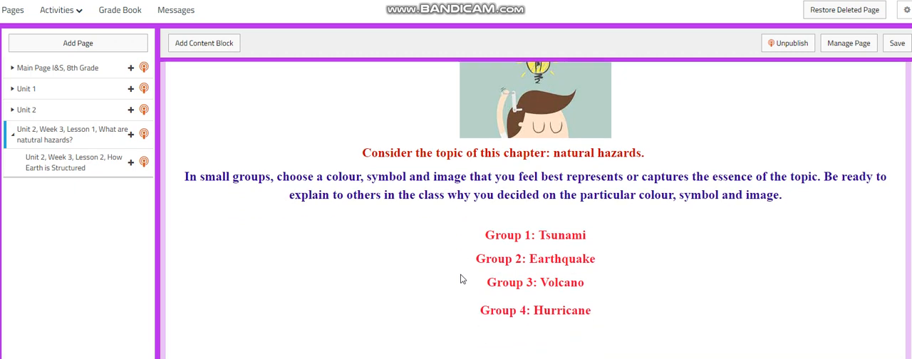
mouse_move(467, 280)
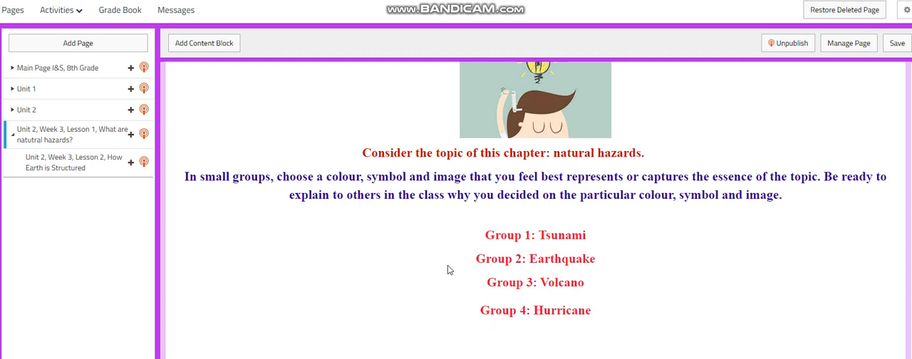
- Scroll slightly further to reveal the clickable globe picture below the group list
scroll("down", 3)
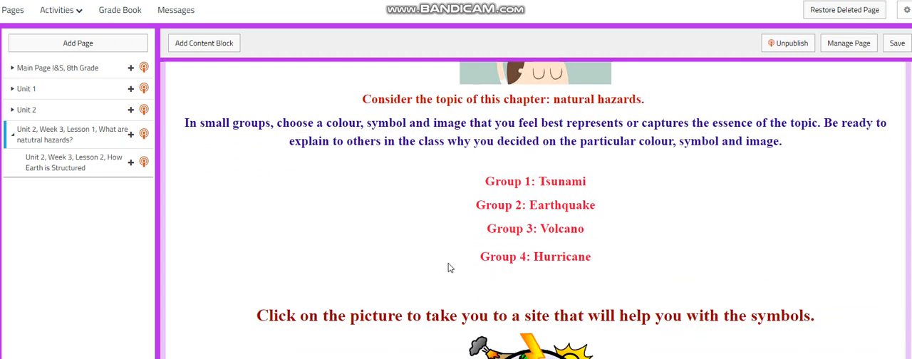
mouse_move(488, 288)
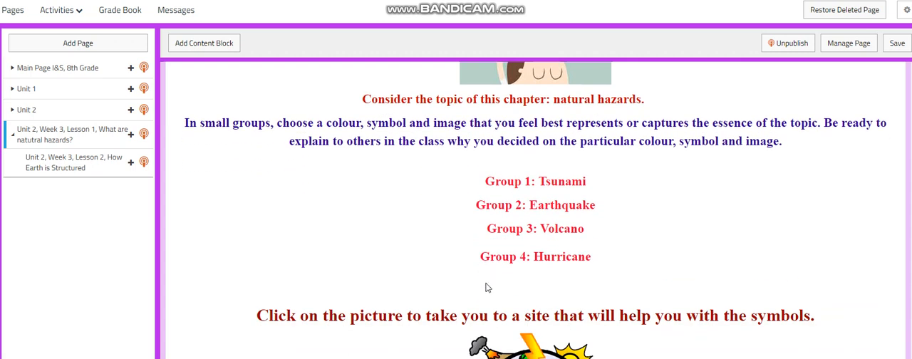
scroll("down", 3)
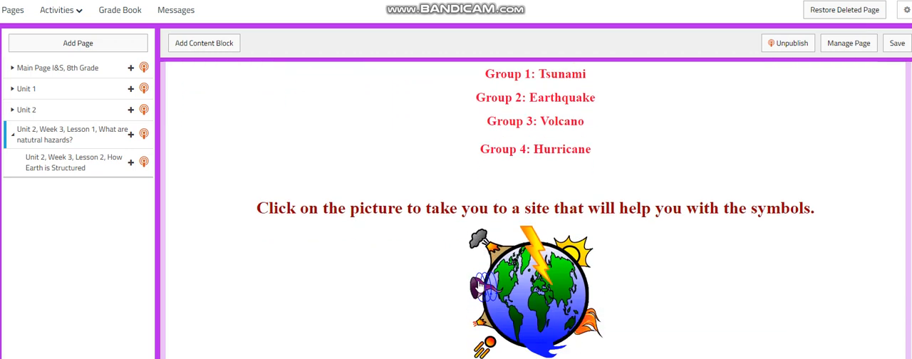
mouse_move(514, 276)
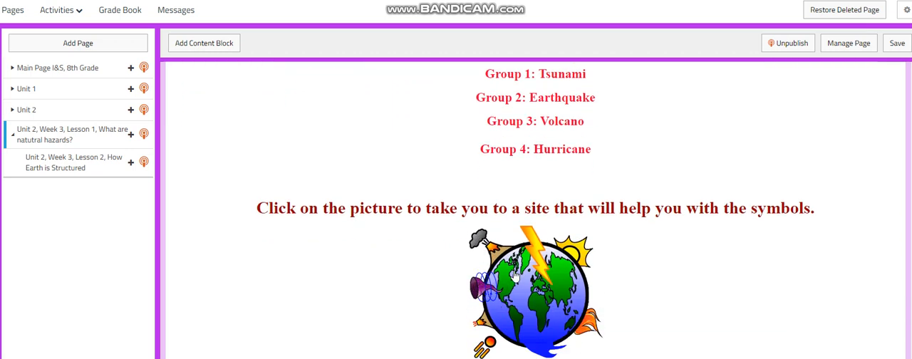
mouse_move(535, 291)
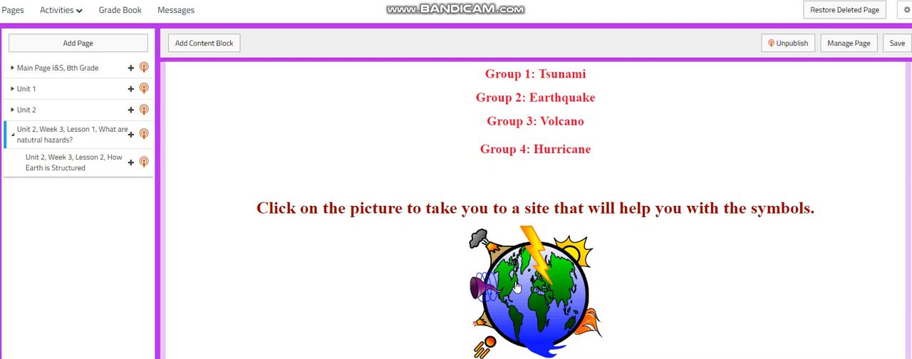
- Scroll past the Further Practice and Challenging Question pictures, nudging back to keep them in view
scroll("down", 3)
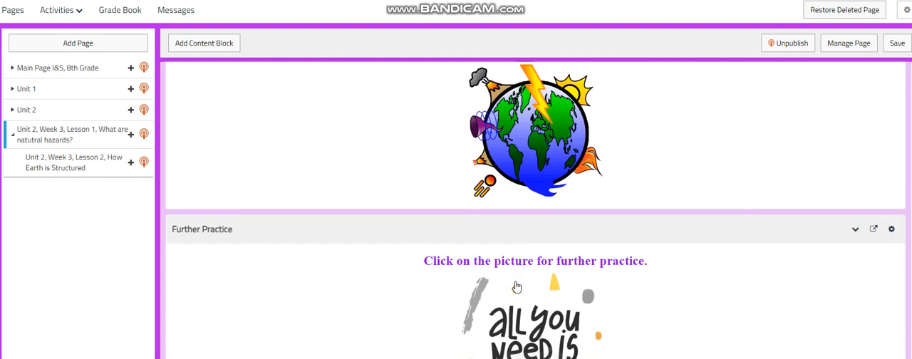
scroll("down", 3)
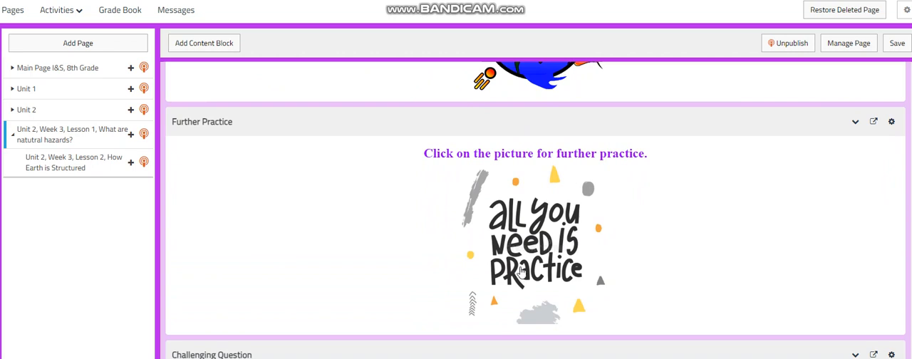
mouse_move(557, 257)
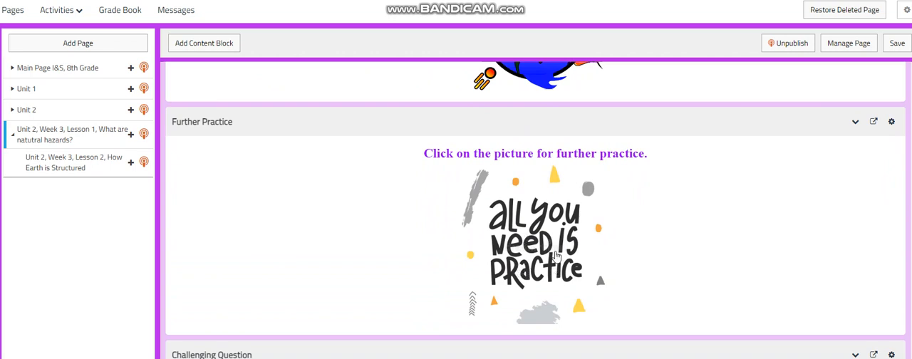
scroll("down", 3)
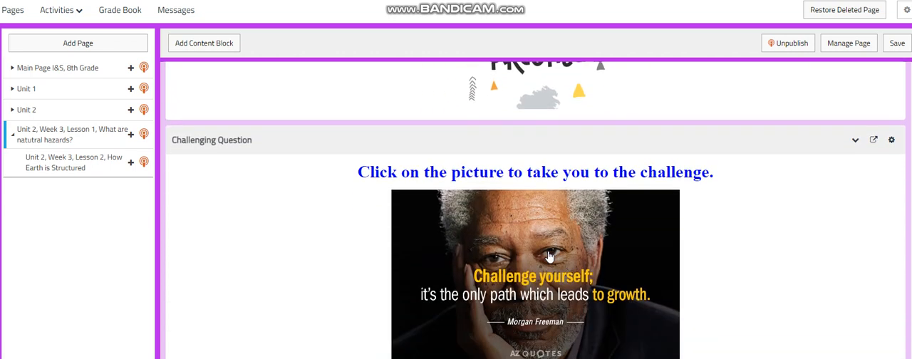
scroll("up", 3)
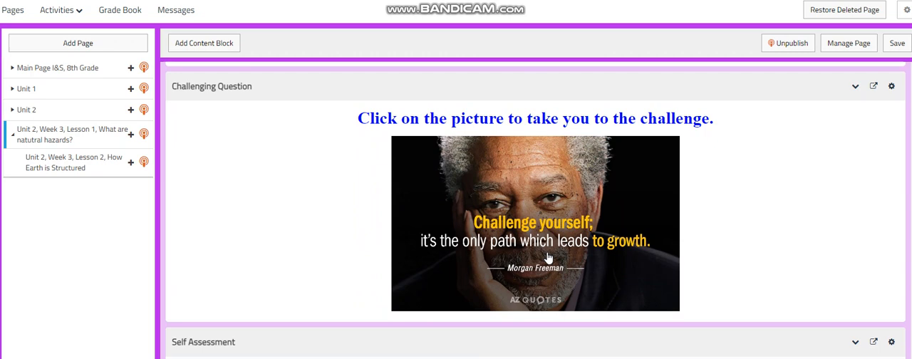
- Scroll on to the Quizizz self-assessment and the cyclone-versus-tsunami What to do tomorrow task
scroll("down", 3)
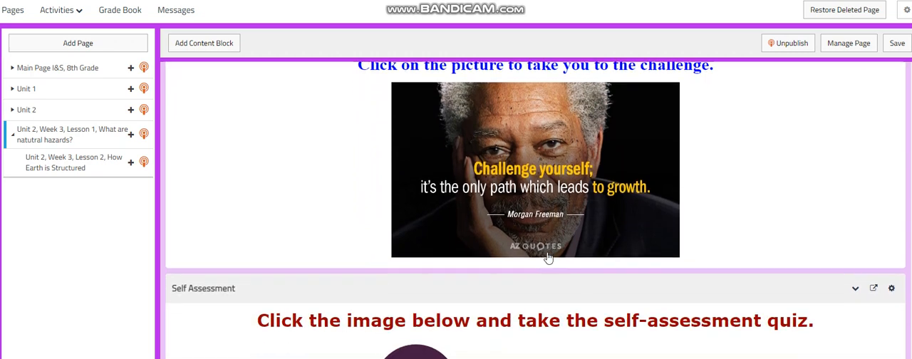
scroll("up", 3)
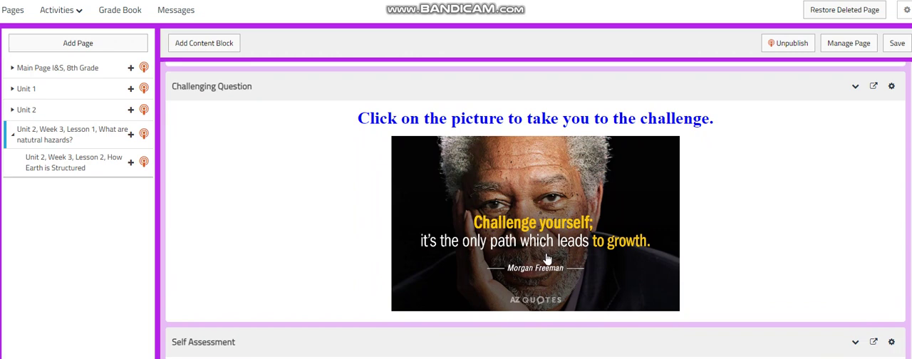
scroll("down", 3)
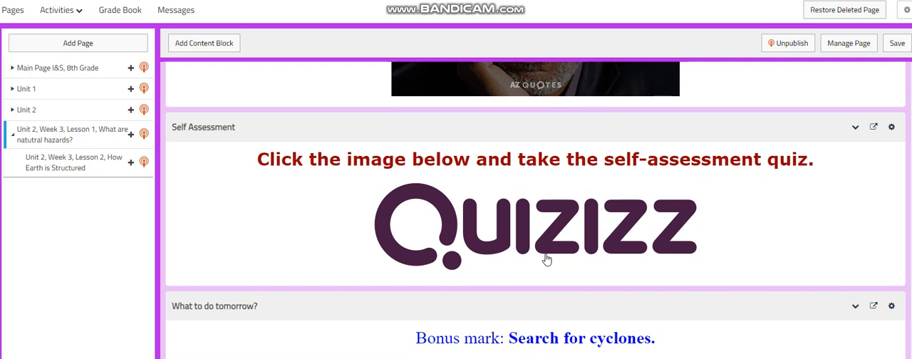
scroll("down", 3)
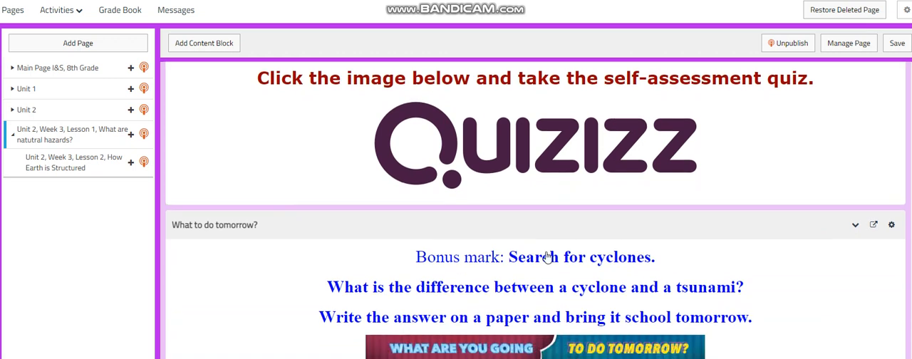
scroll("down", 3)
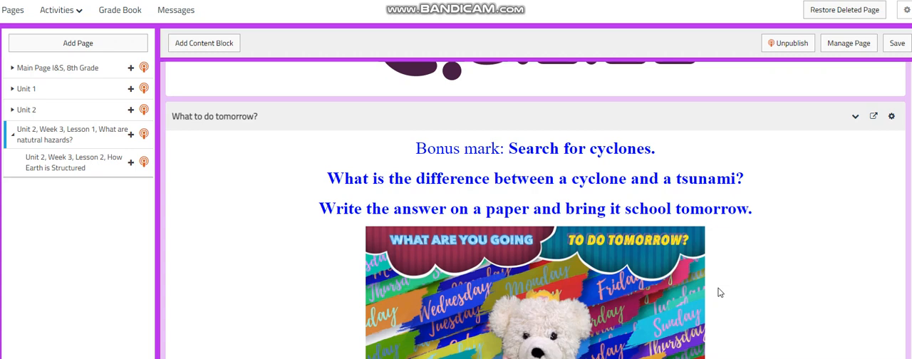
mouse_move(772, 291)
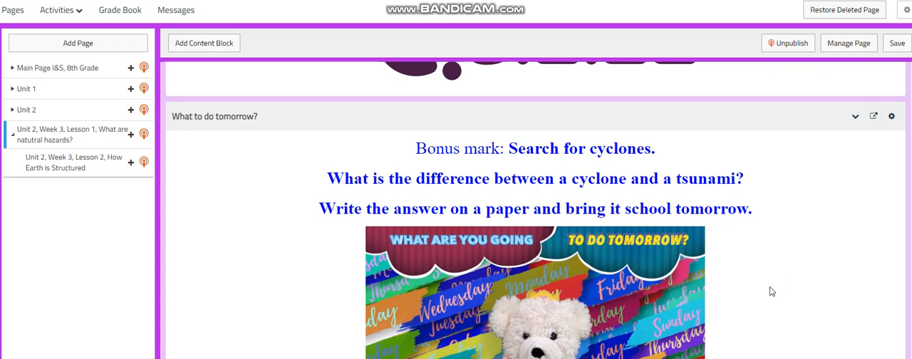
mouse_move(769, 294)
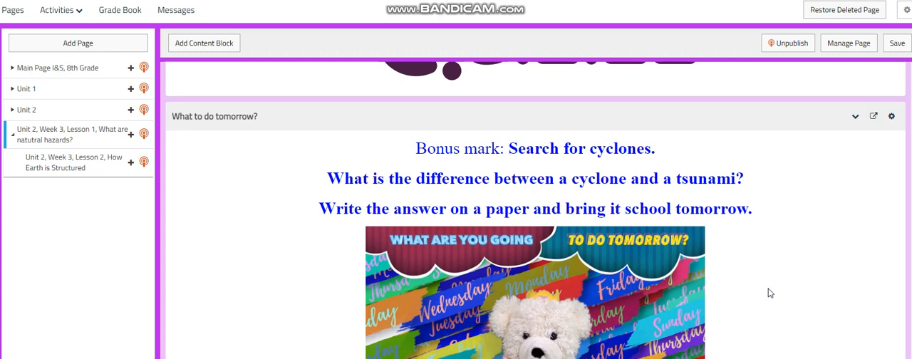
mouse_move(617, 315)
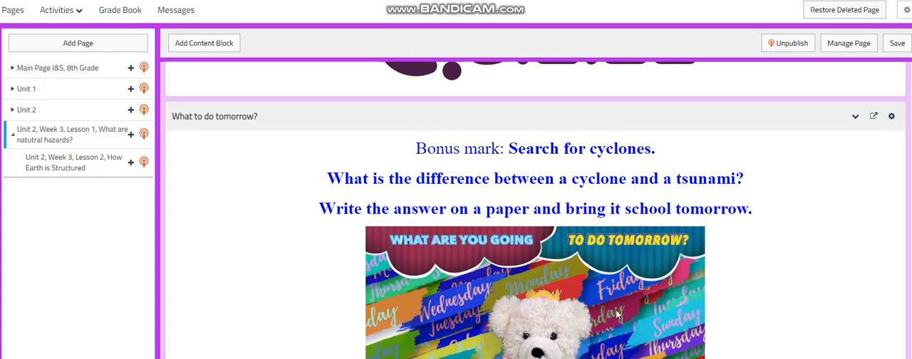
mouse_move(586, 316)
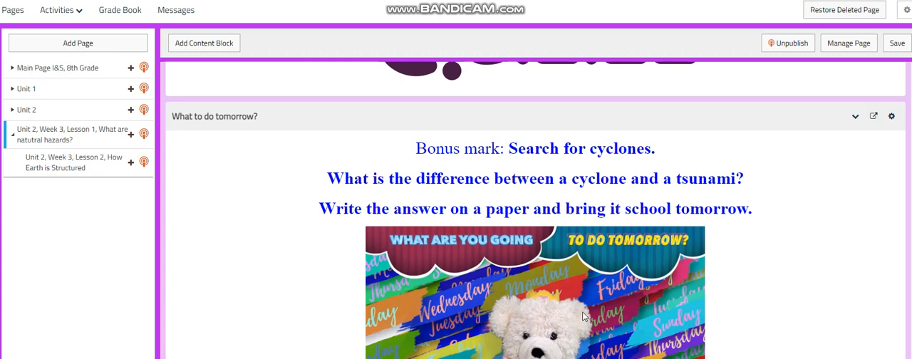
mouse_move(235, 228)
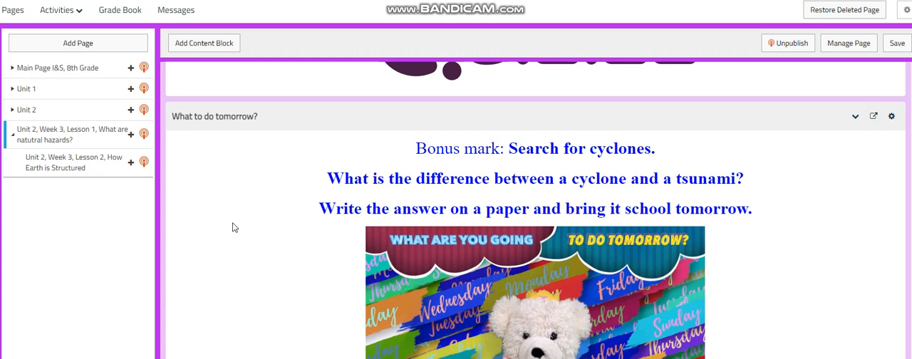
- Open the How Earth is Structured lesson from the sidebar and view its objectives, word wall and Structure of the Earth video
left_click(74, 163)
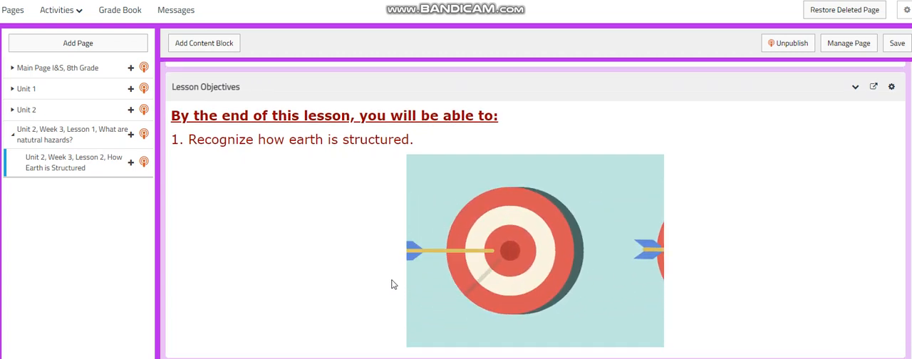
scroll("down", 3)
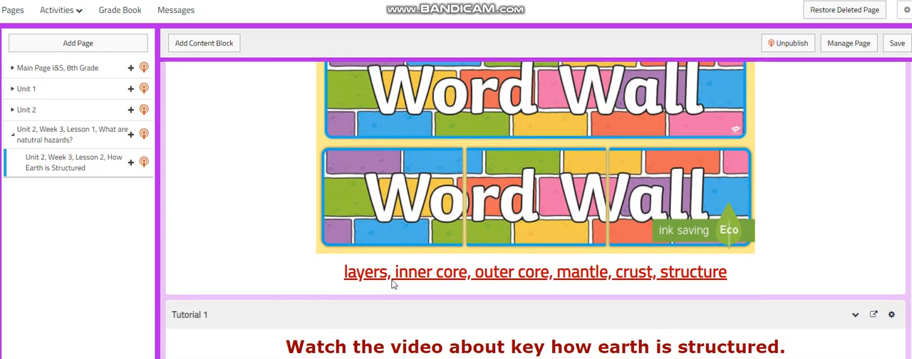
scroll("up", 3)
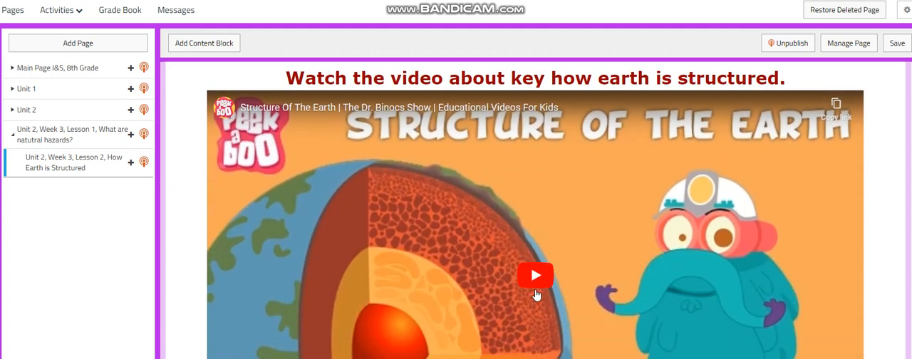
- Scroll past the Earth-layers activity picture to the plate tectonics video
scroll("down", 3)
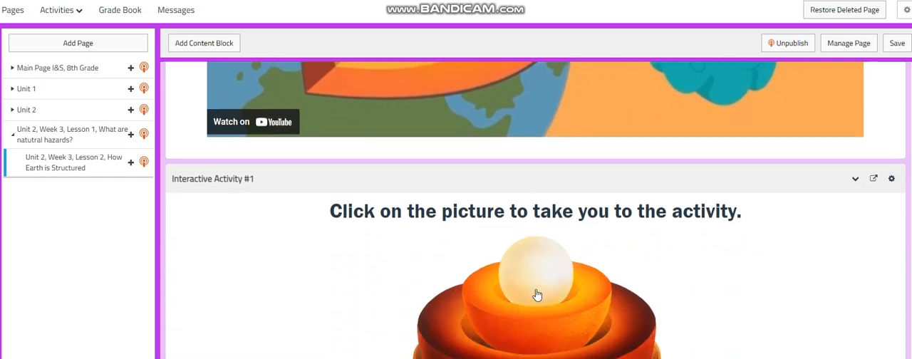
scroll("down", 3)
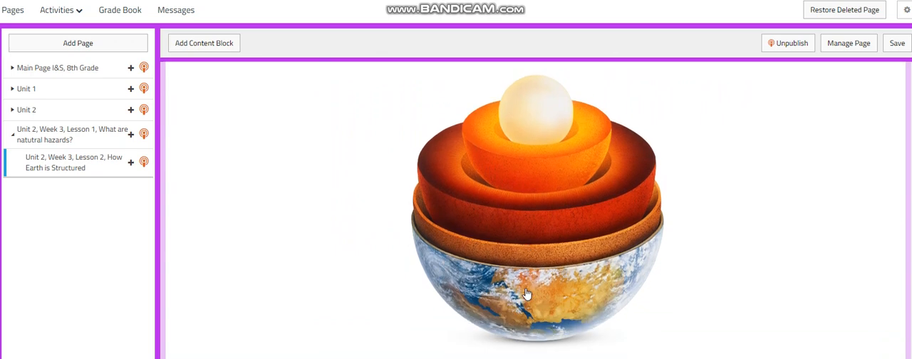
scroll("down", 3)
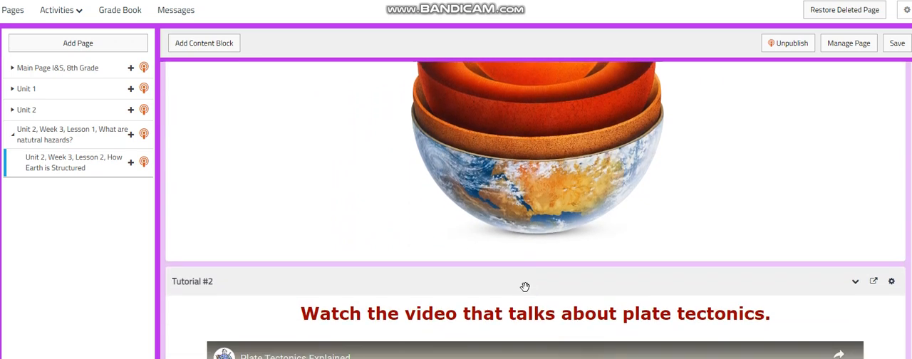
scroll("down", 3)
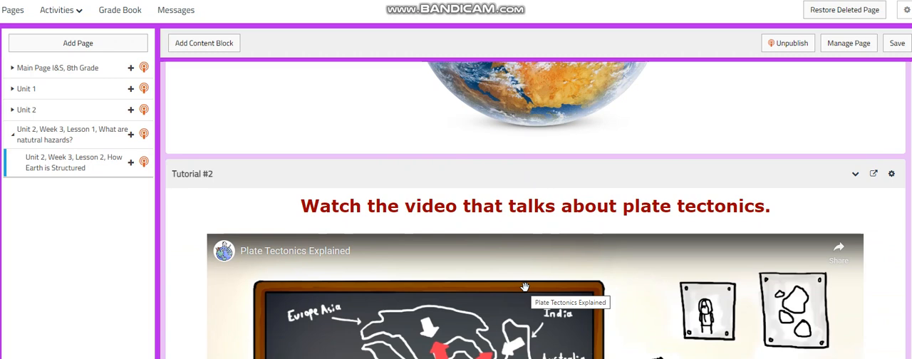
- Scroll past the tectonic plates activity map to the Further Practice block
scroll("down", 3)
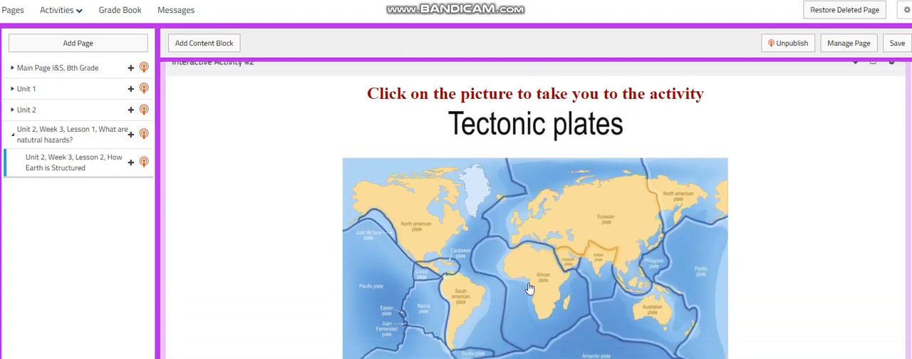
scroll("up", 3)
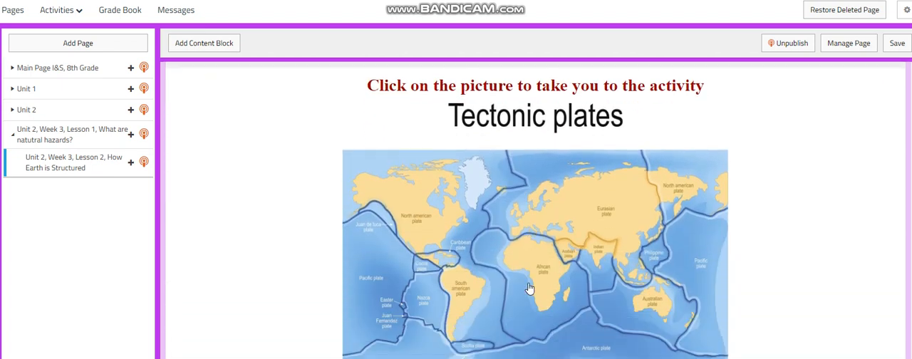
scroll("down", 3)
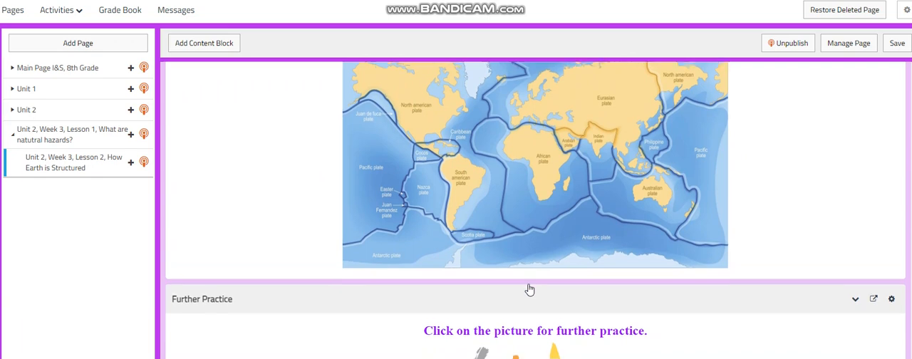
- Scroll through Further Practice, the Earth-layers Challenging Question and the self-assessment quiz to the Jordan tectonic plate task
scroll("down", 3)
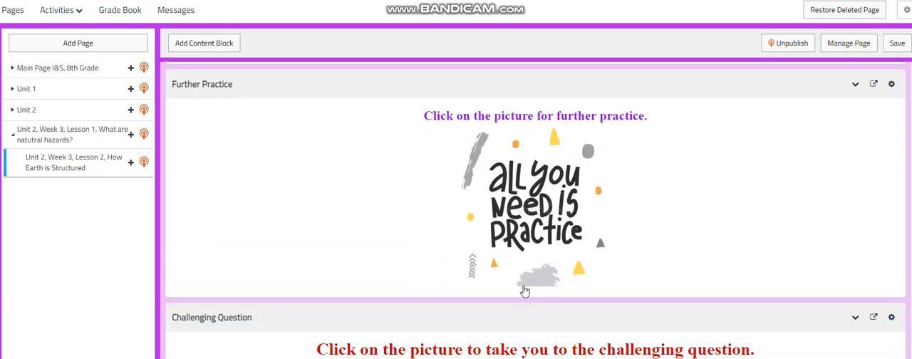
scroll("down", 3)
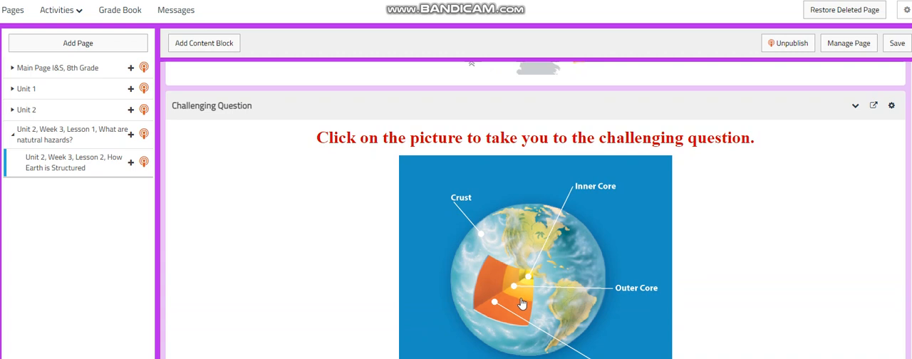
mouse_move(536, 283)
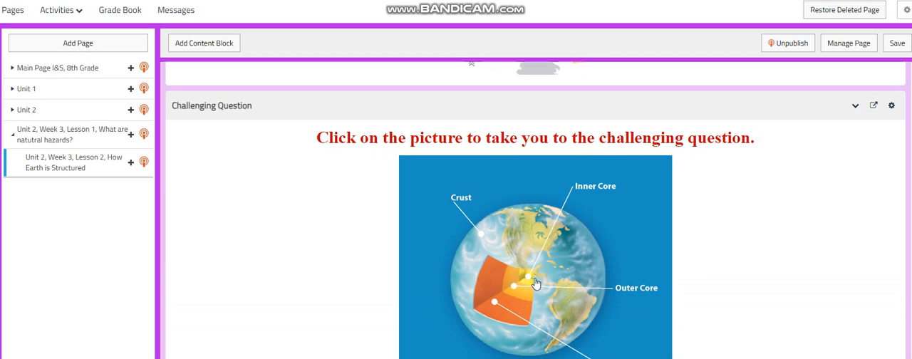
scroll("down", 3)
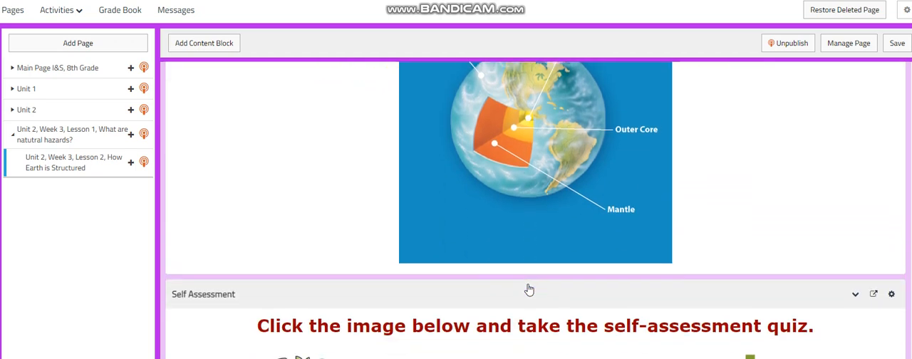
scroll("down", 3)
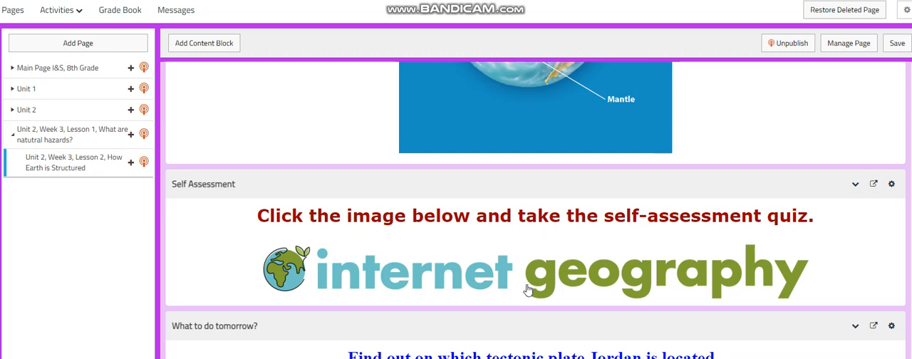
scroll("down", 3)
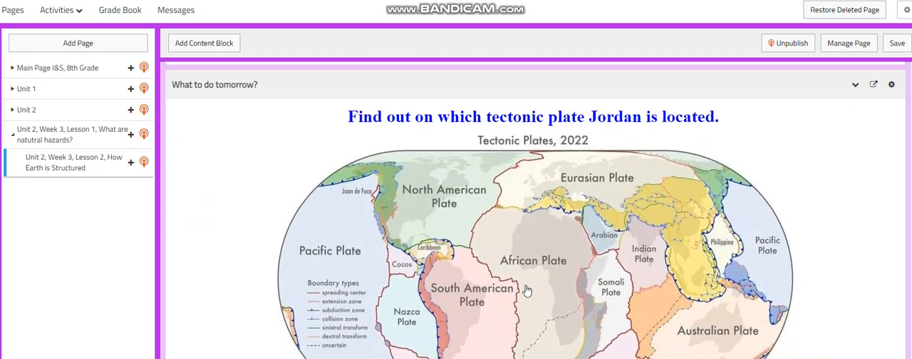
mouse_move(521, 293)
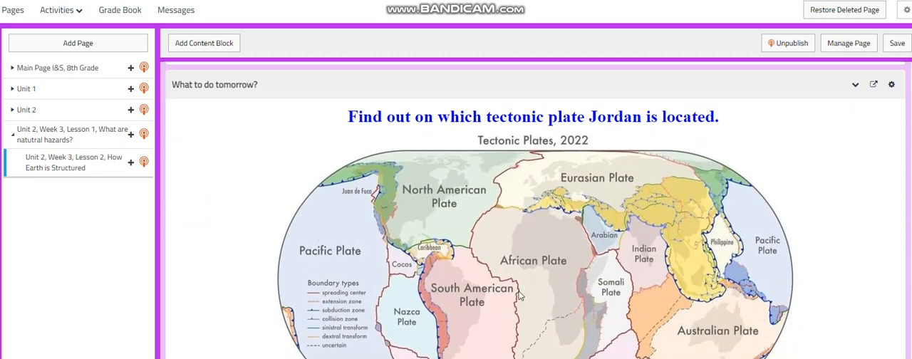